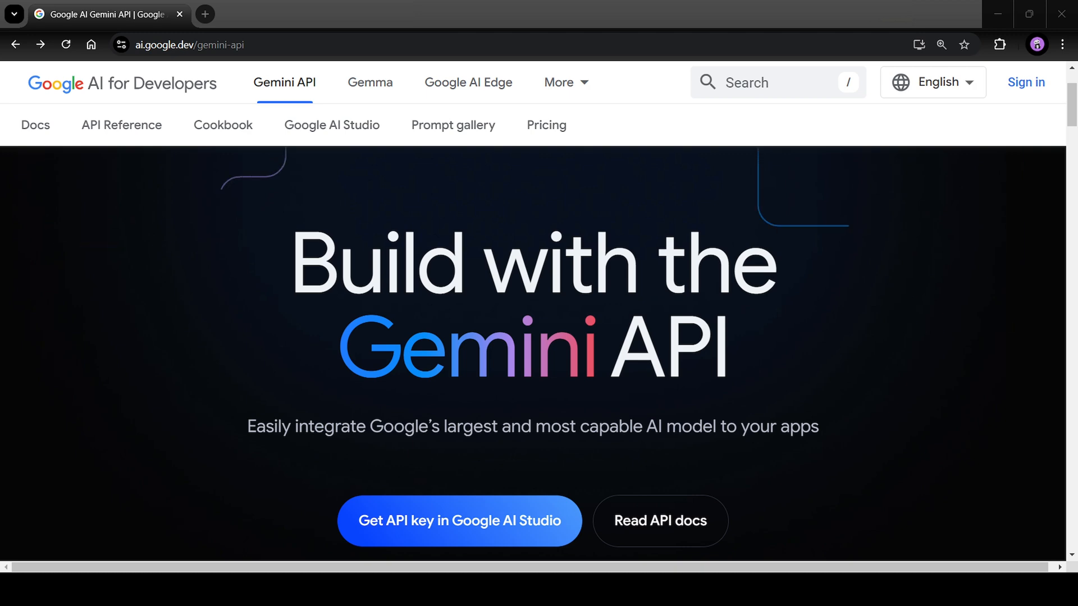
- Bring up the Google Cloud free trial page, with AI Studio key and pricing tabs open
click(458, 520)
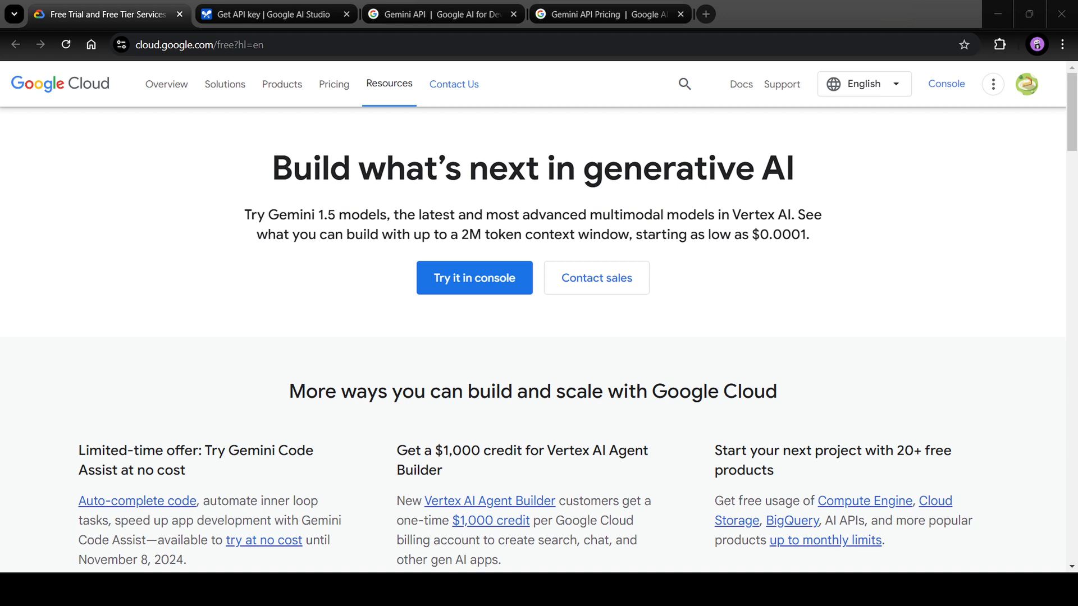
- Highlight the 'Get a $1,000 credit' Vertex AI Agent Builder offer heading
drag(397, 450, 515, 450)
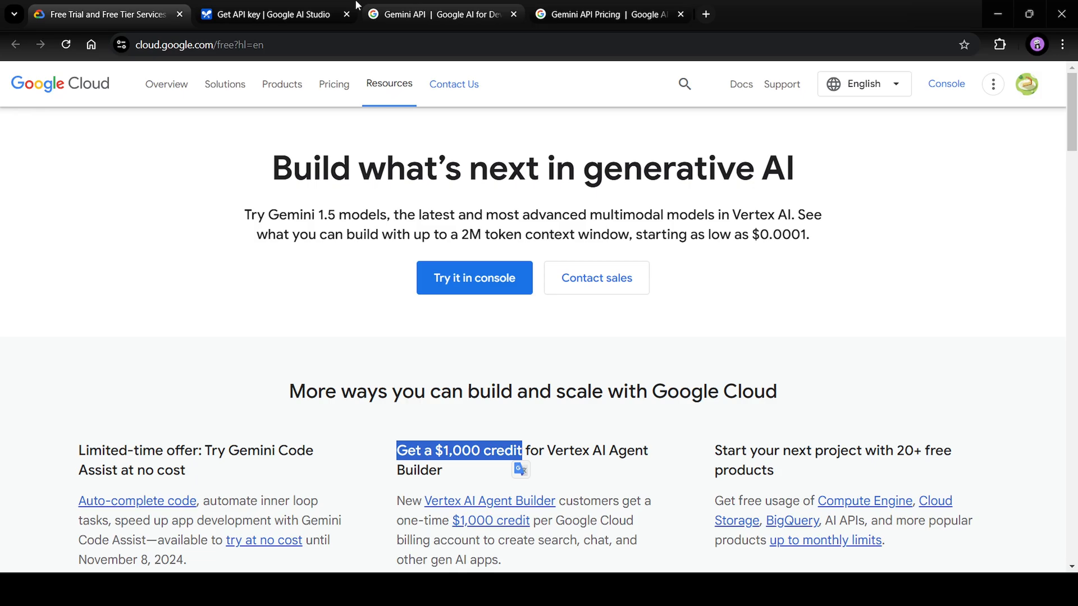
- Switch to the AI Studio Get API key tab and select its URL
click(272, 13)
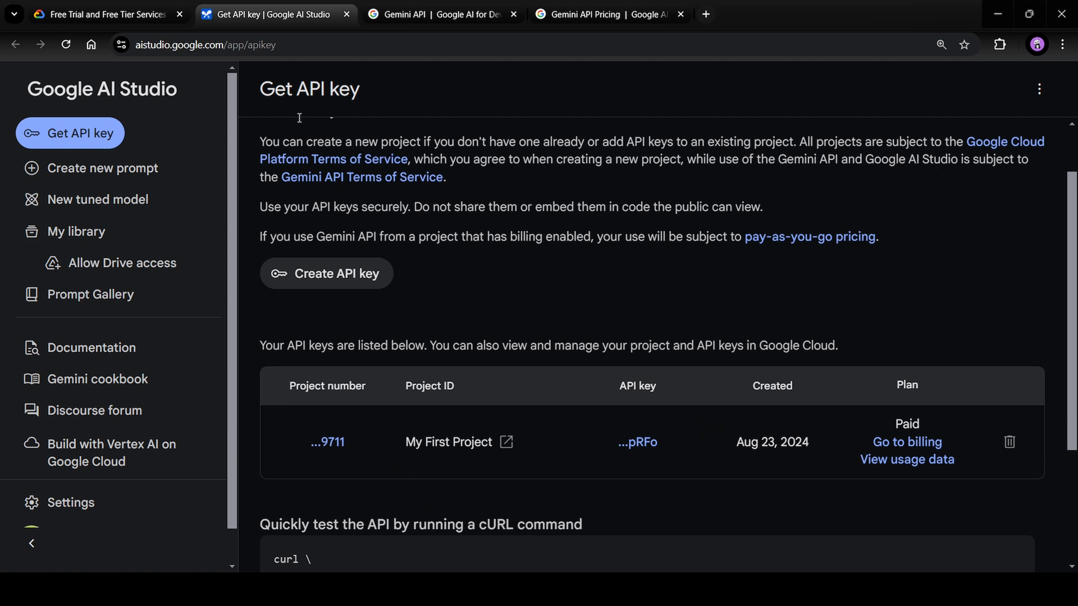
click(206, 45)
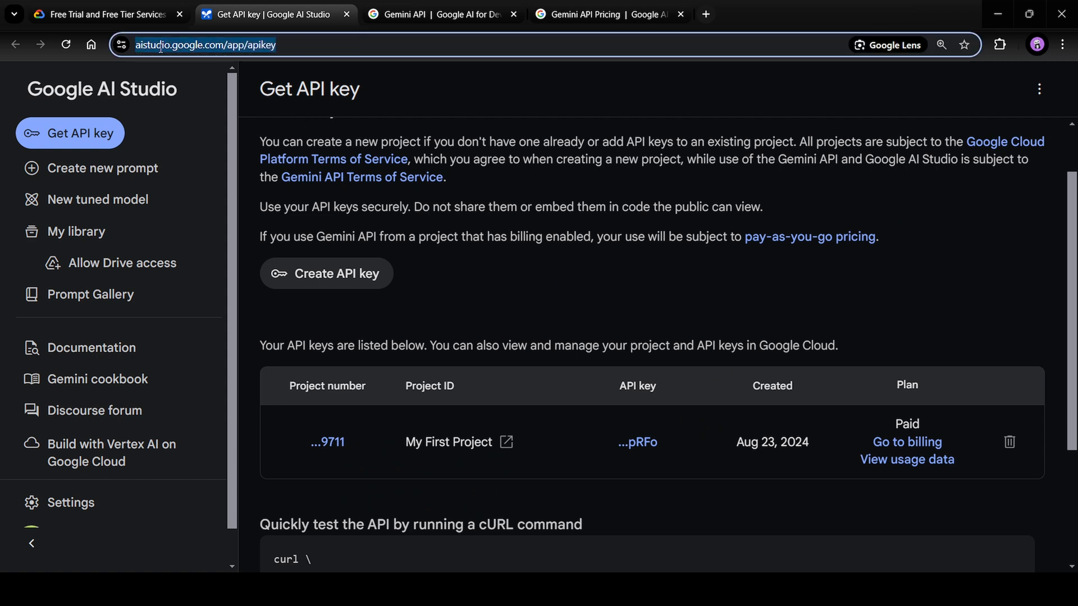
mouse_move(143, 92)
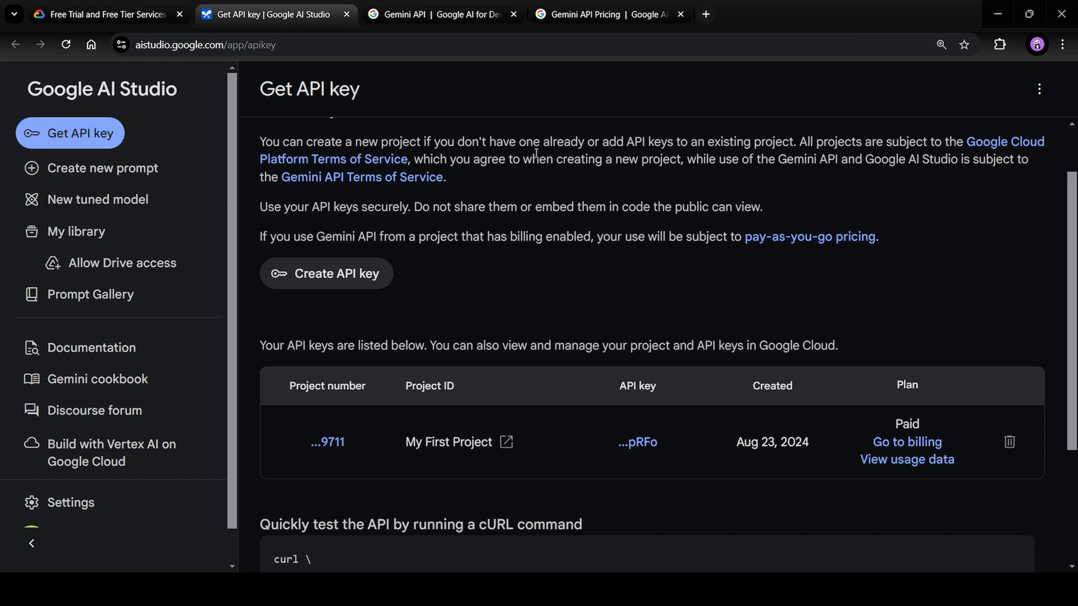
mouse_move(368, 279)
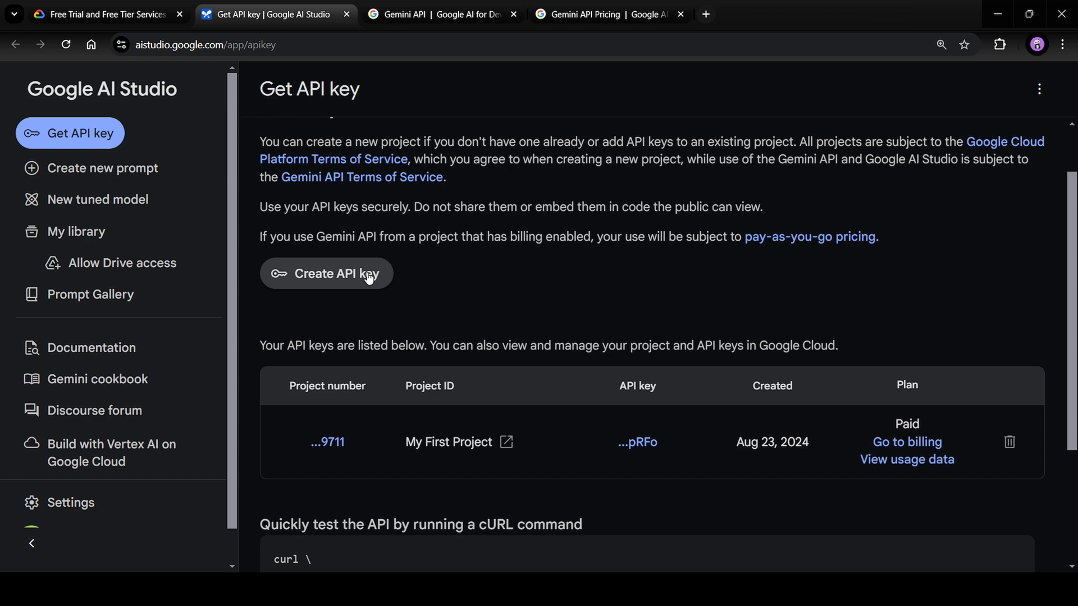
click(326, 274)
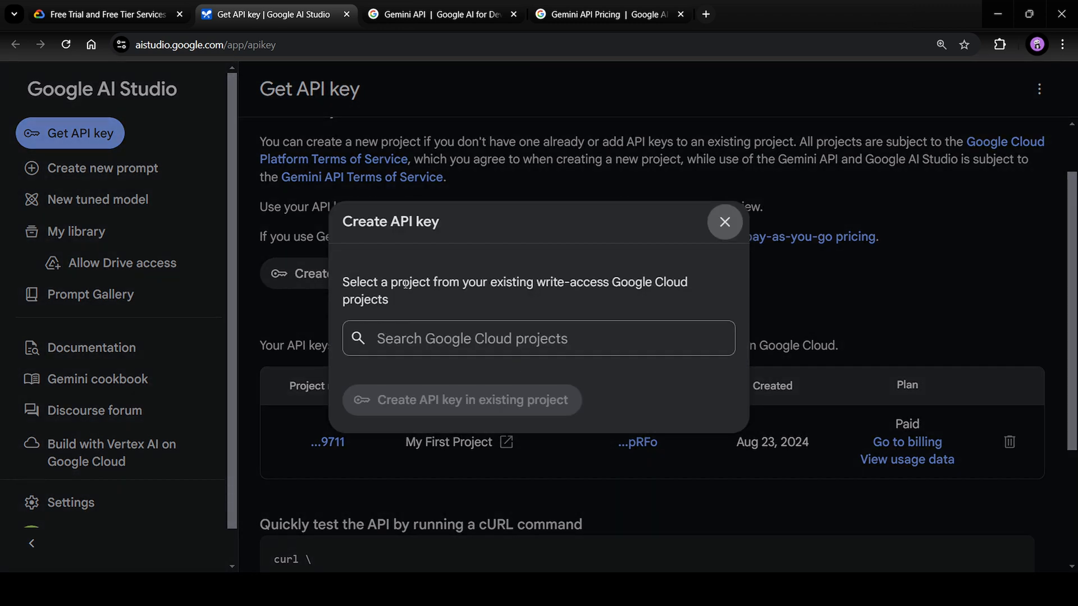
click(539, 338)
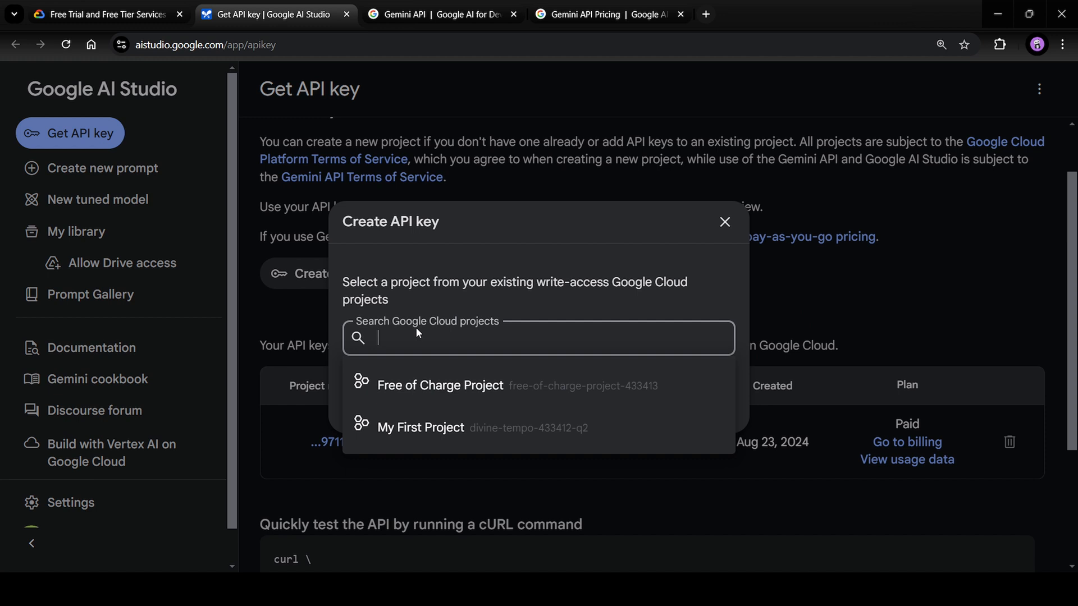
mouse_move(426, 385)
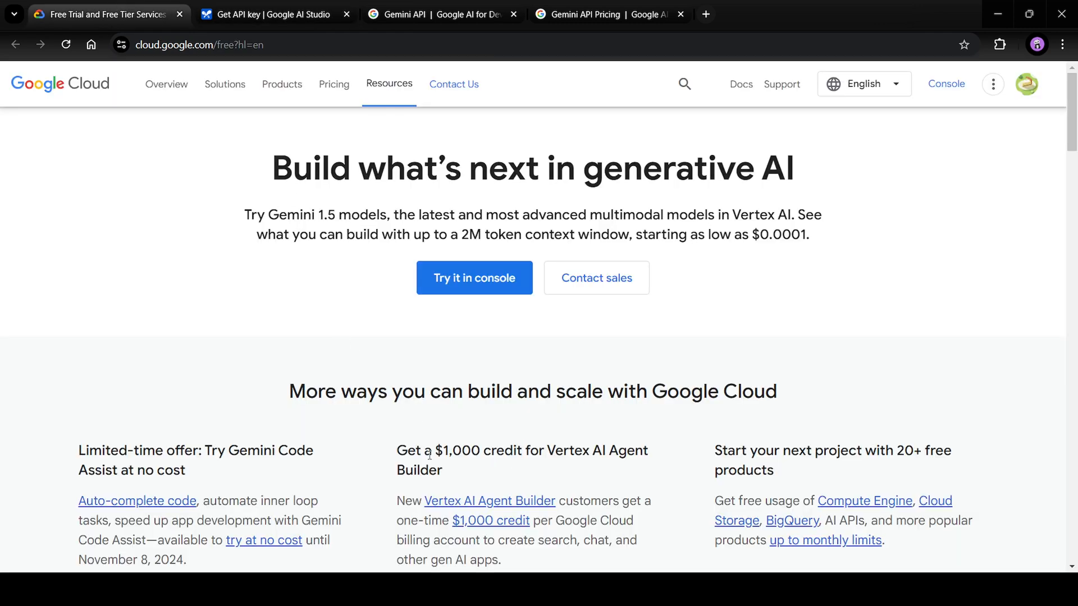
click(273, 13)
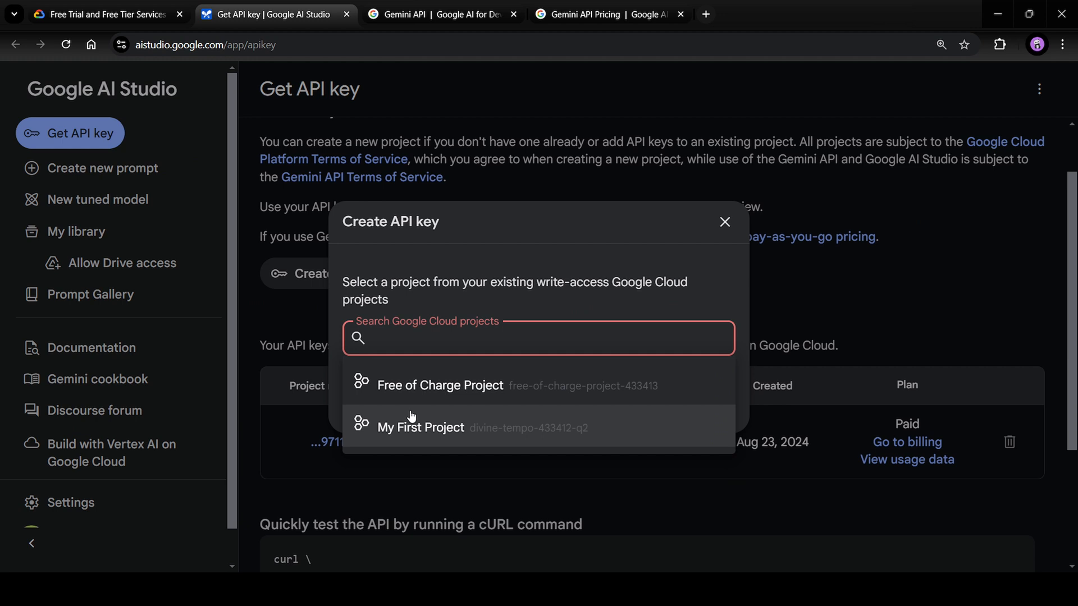
mouse_move(415, 432)
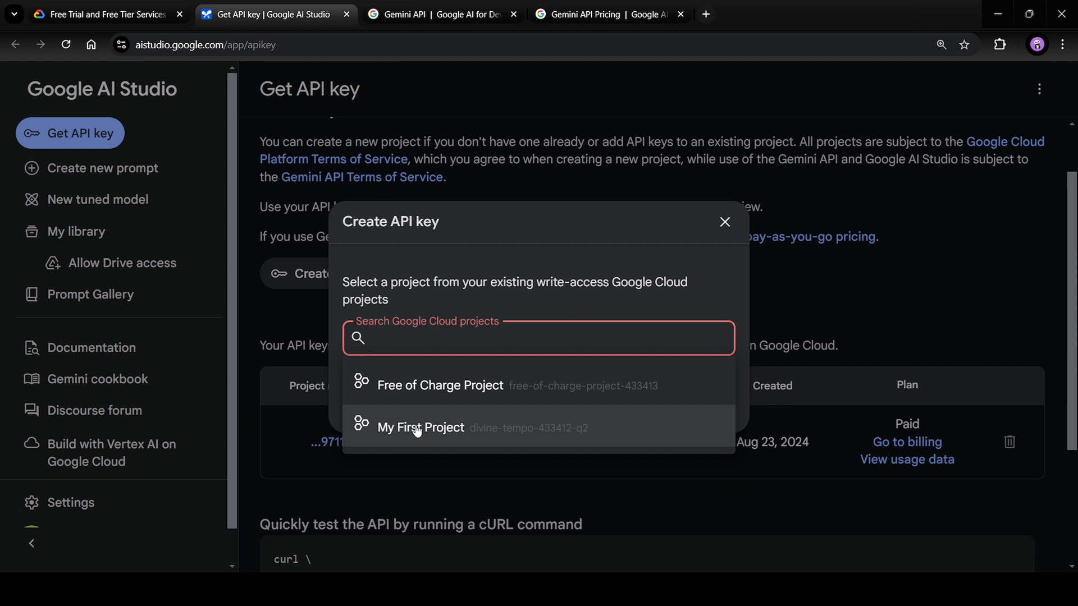
mouse_move(419, 441)
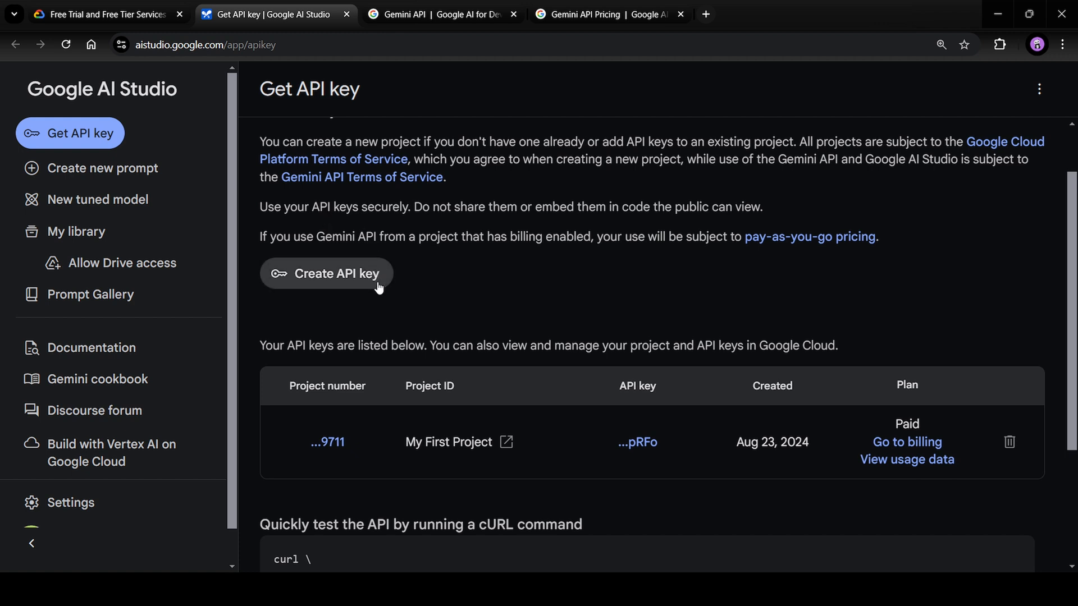
mouse_move(395, 368)
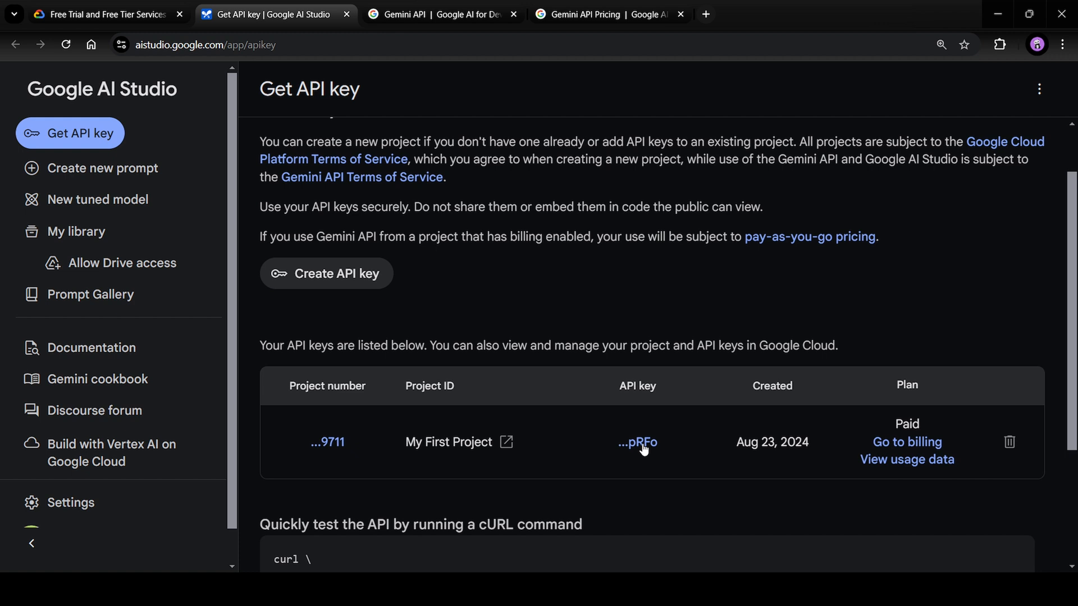
mouse_move(512, 327)
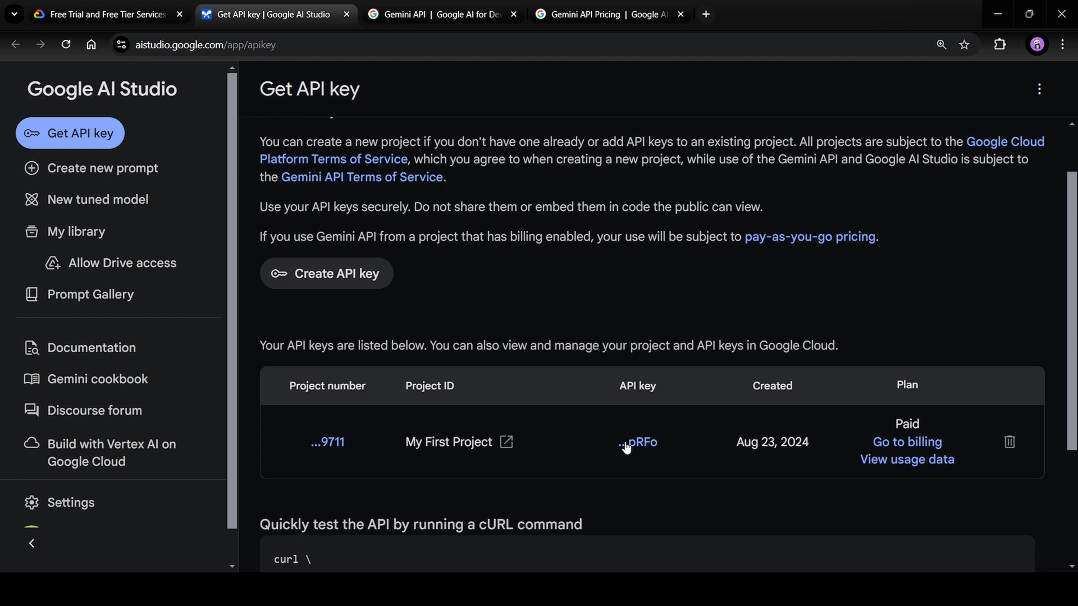
mouse_move(603, 458)
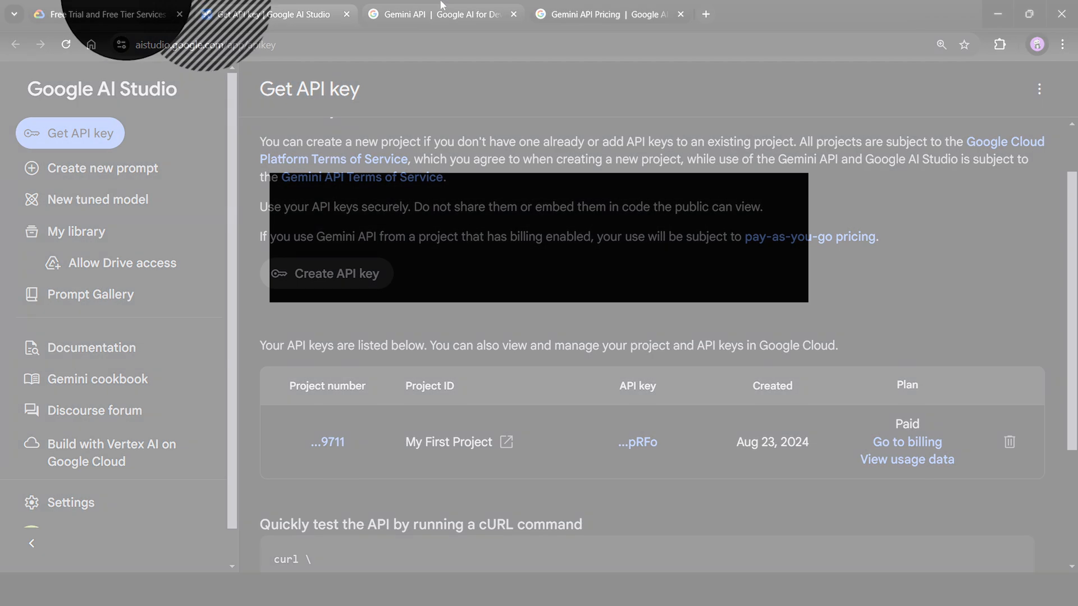
- Collapse and re-expand the Gemini 1.5 Flash section on the Gemini models page
click(440, 13)
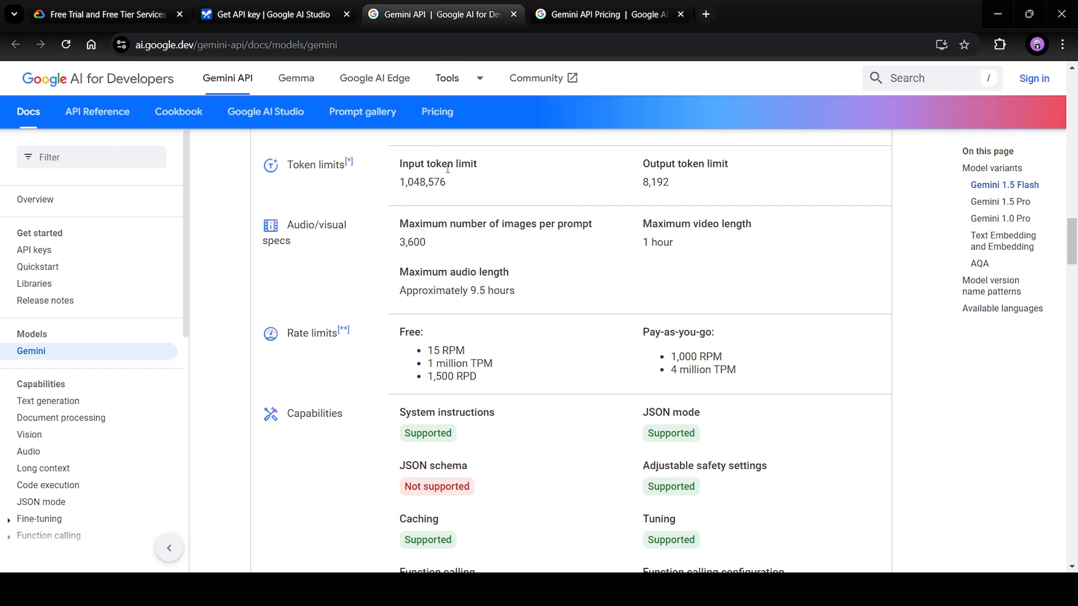
click(273, 14)
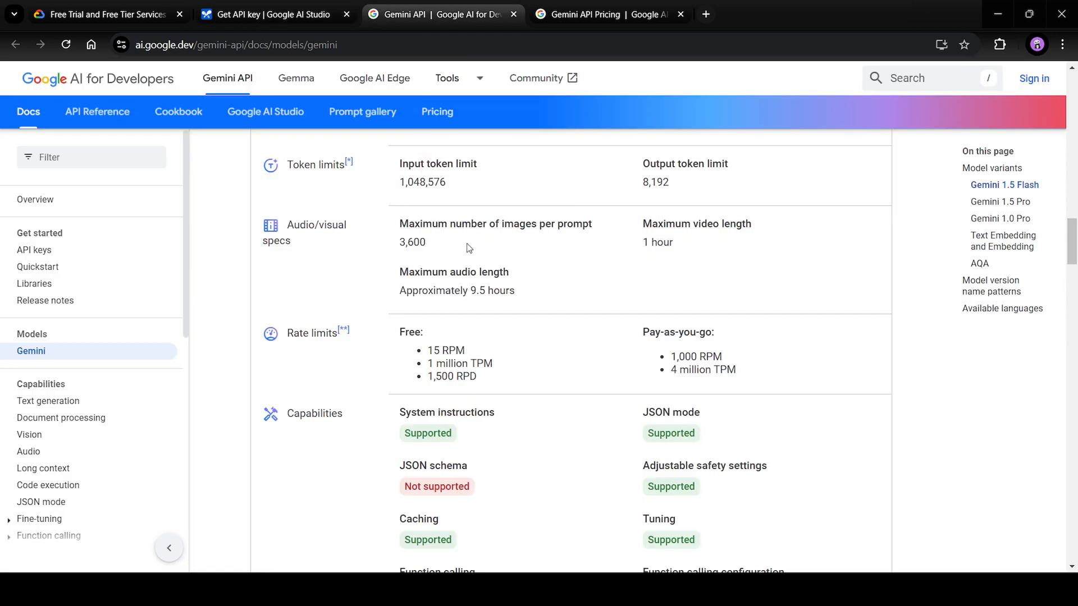
scroll(up, 3)
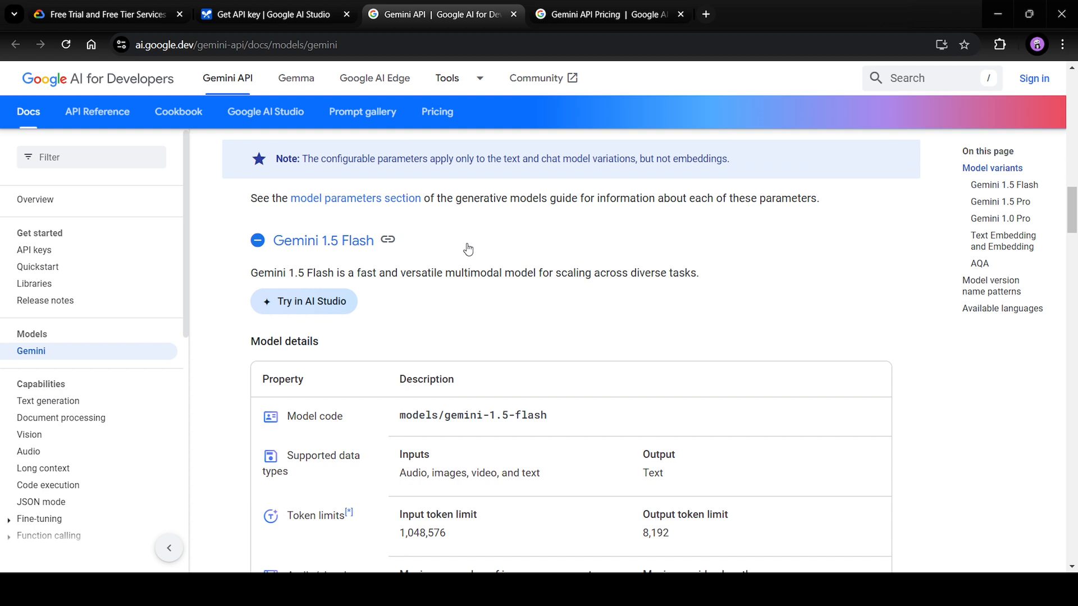
click(257, 240)
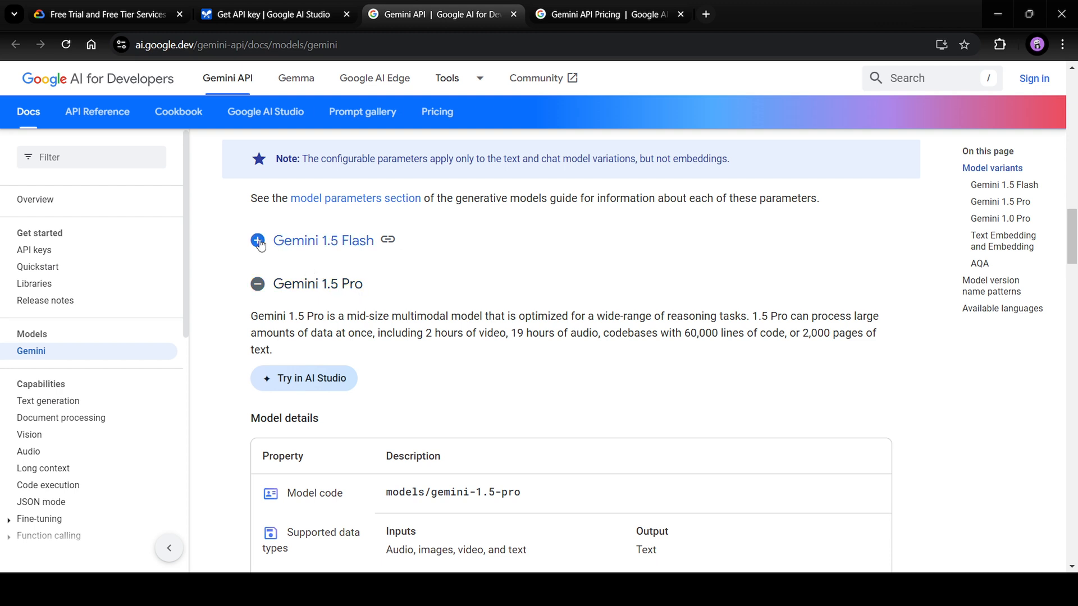
click(258, 241)
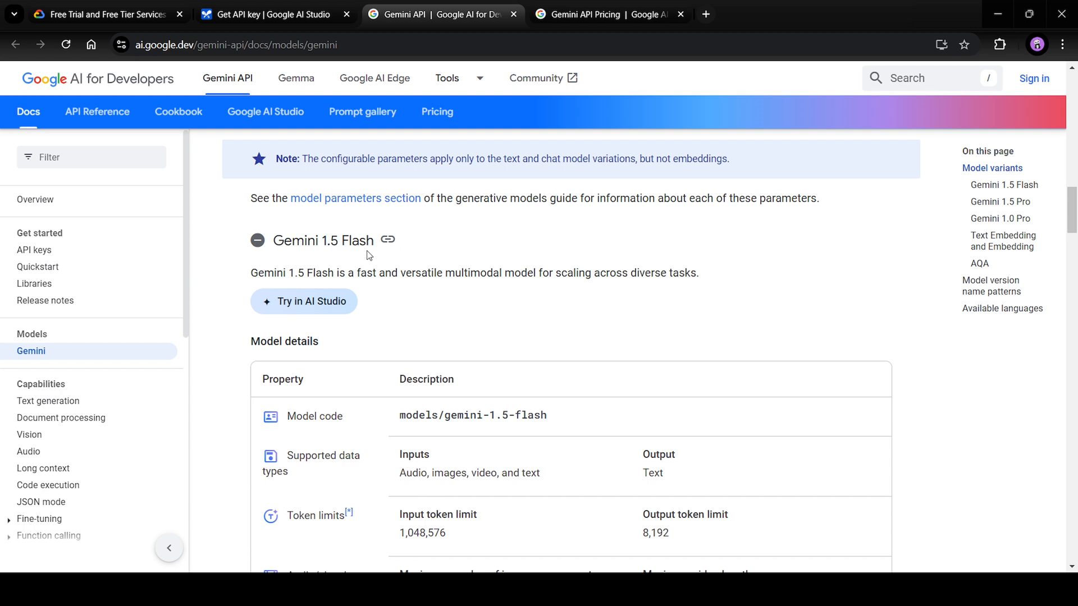
scroll(down, 3)
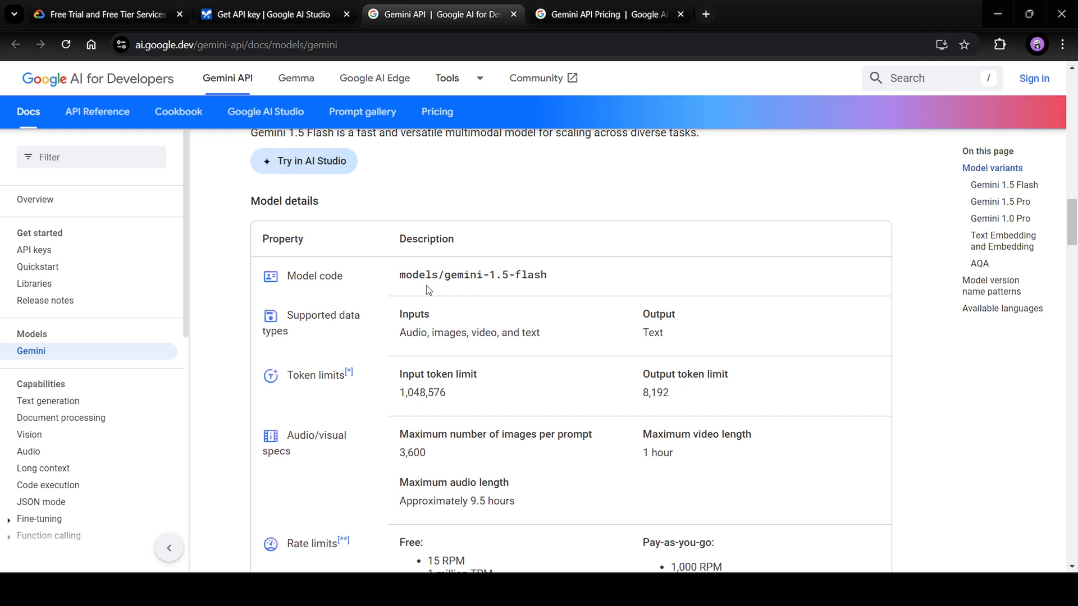
- Highlight Flash's free rate limits, then its 1,000 RPM pay-as-you-go figure
scroll(down, 3)
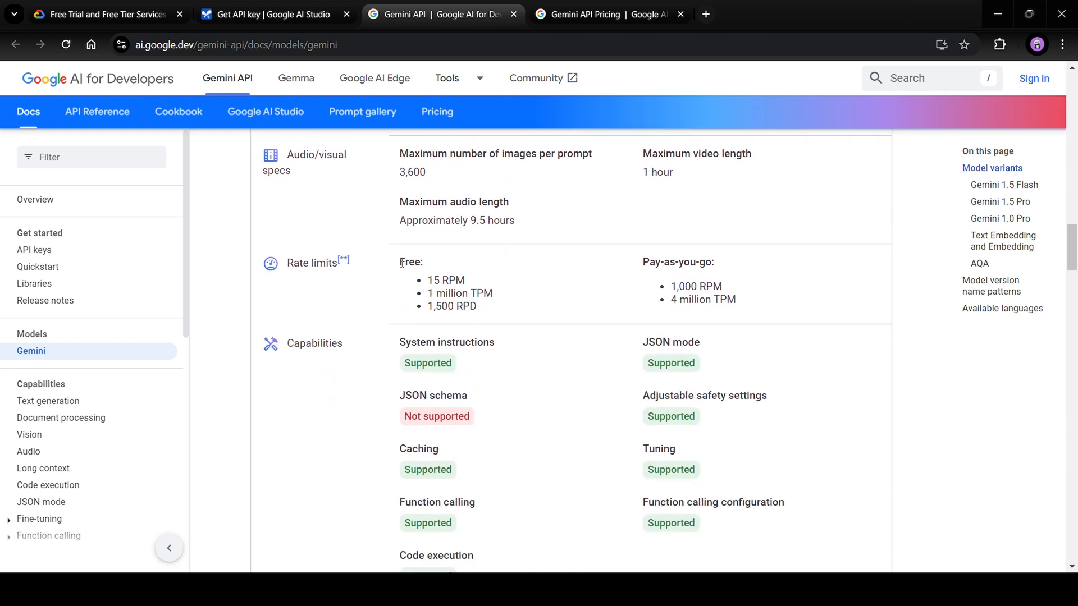
drag(401, 261, 465, 281)
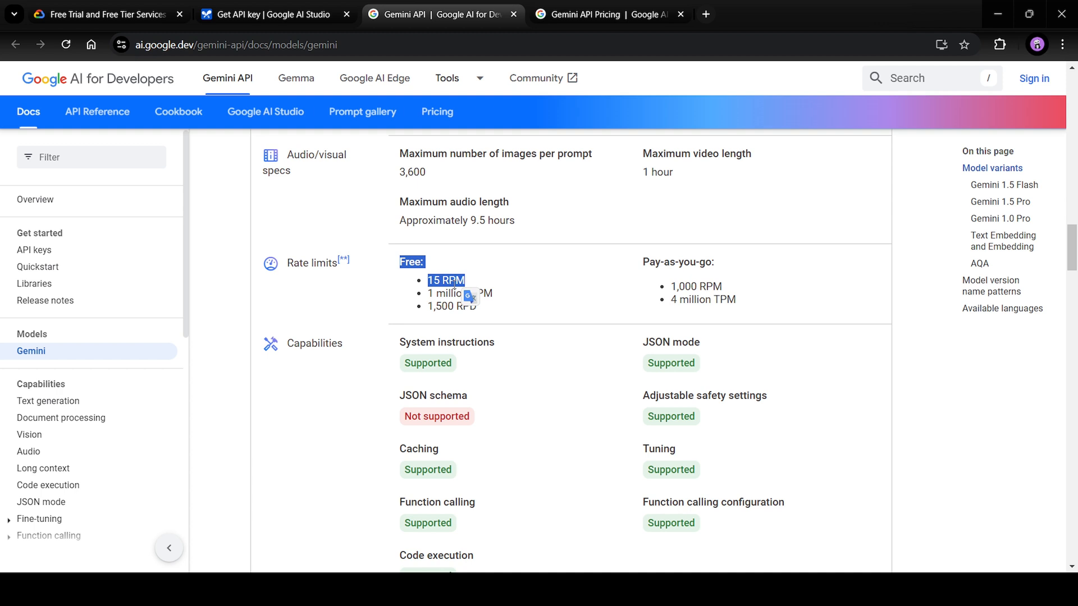
click(647, 261)
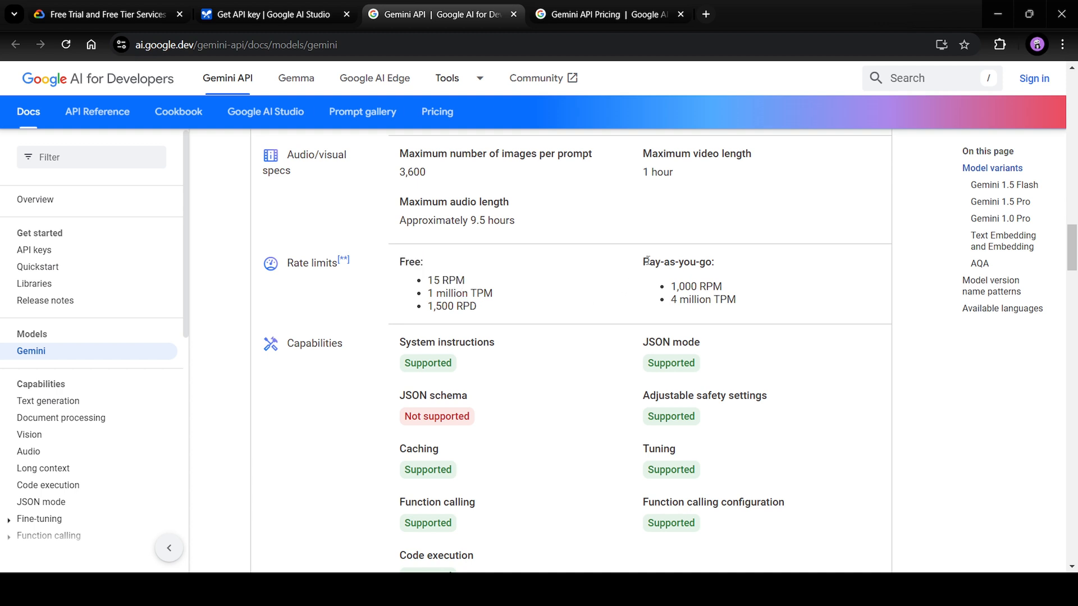
double_click(677, 262)
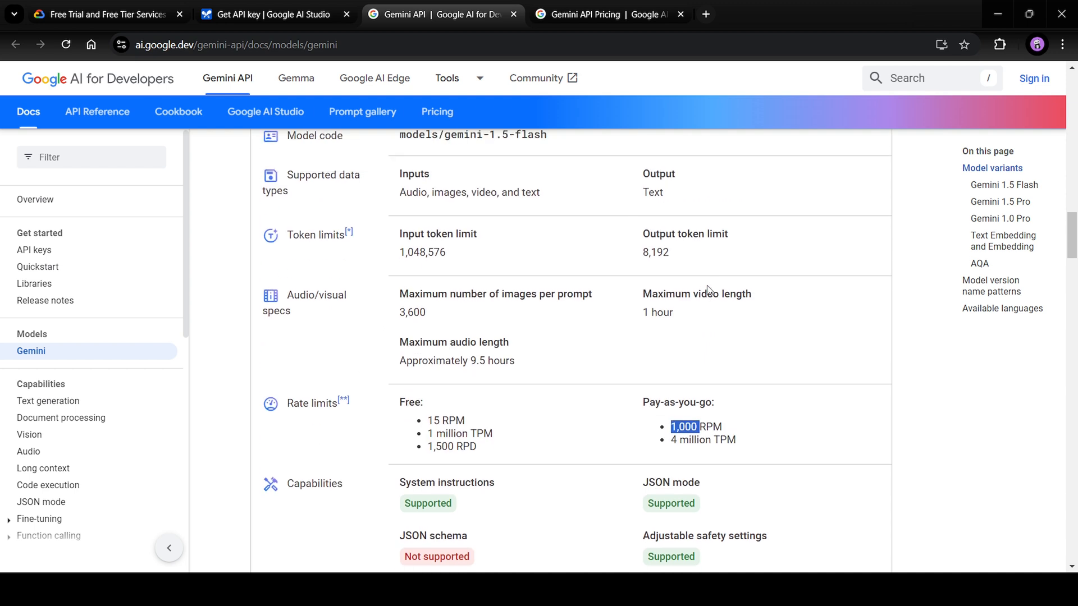
scroll(up, 3)
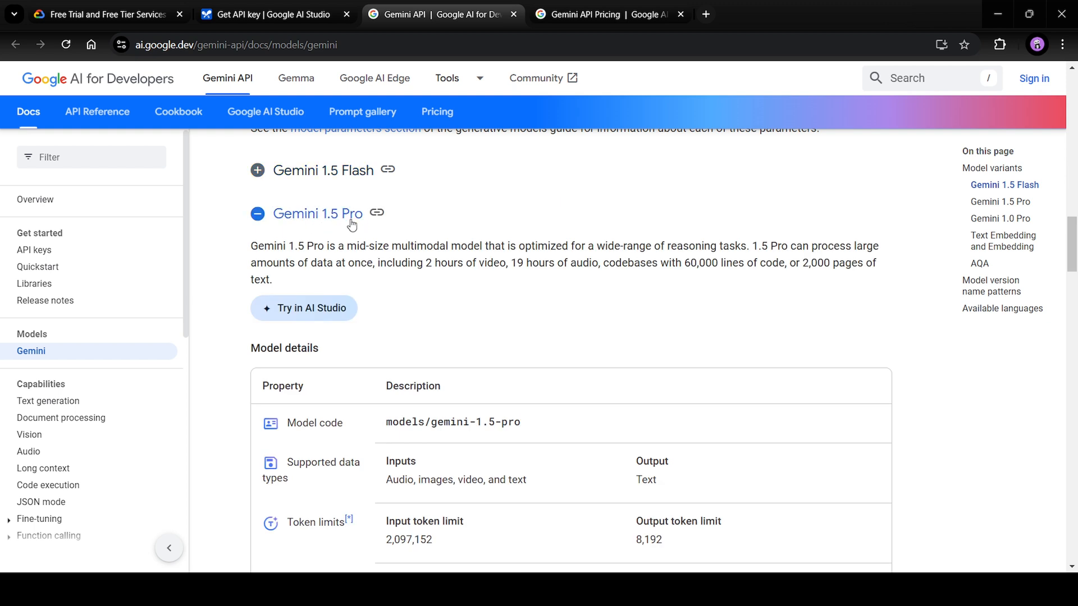
scroll(down, 3)
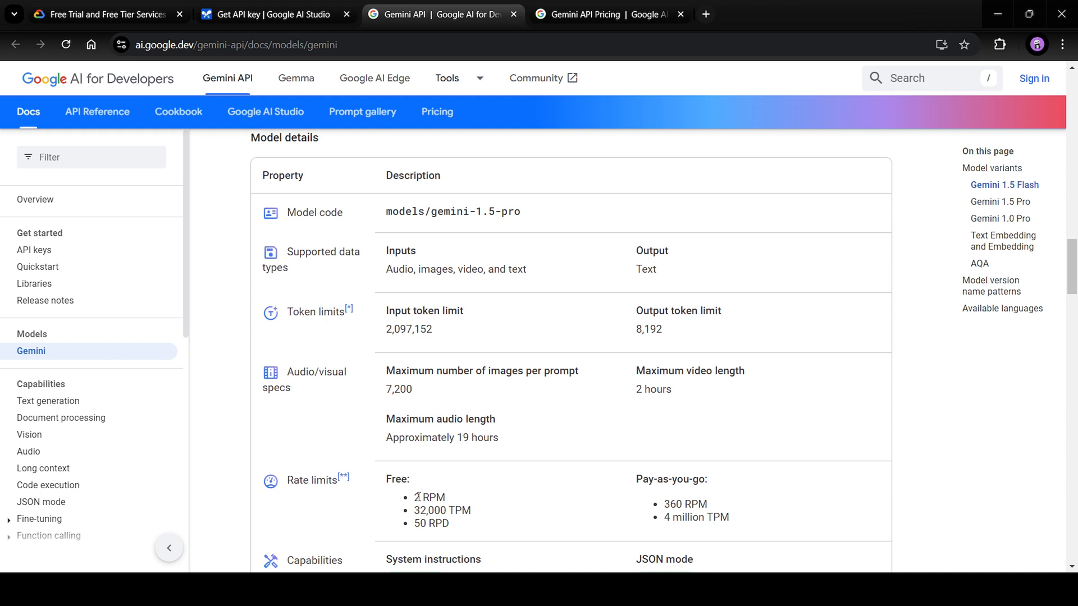
double_click(427, 496)
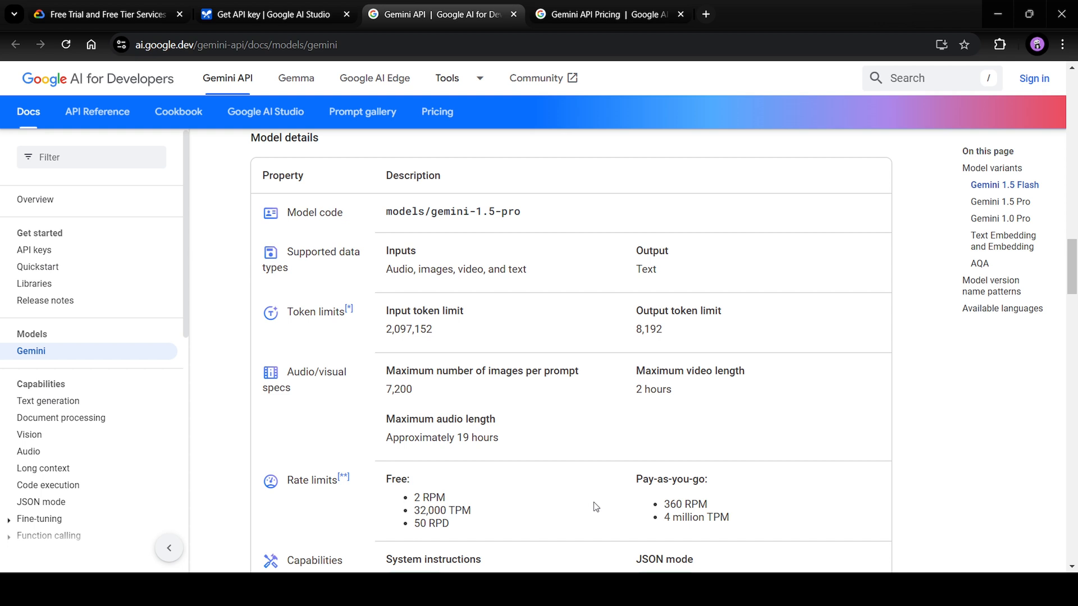
double_click(677, 504)
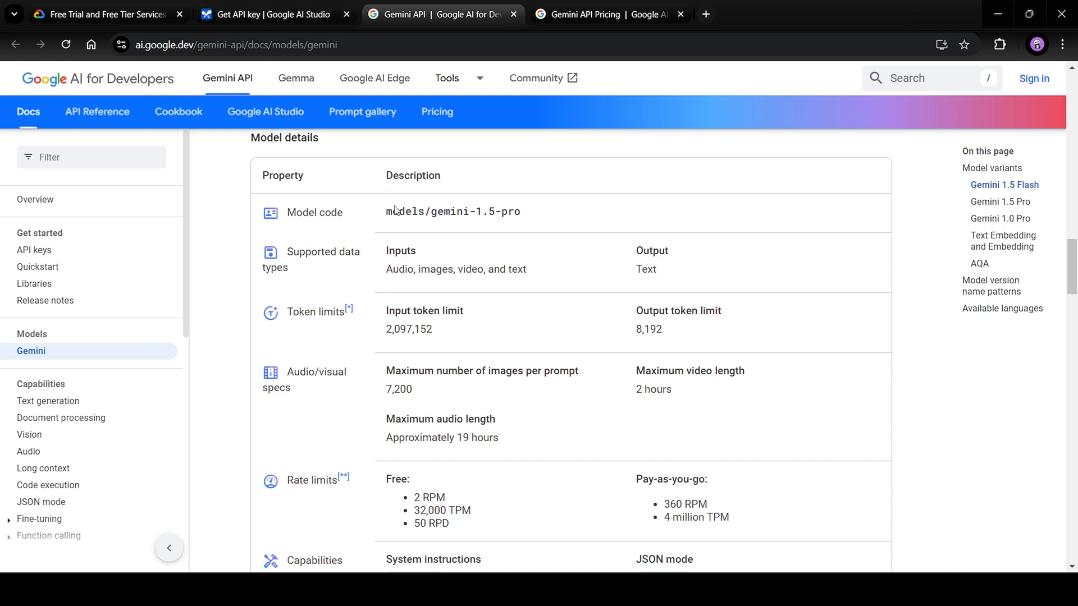
mouse_move(542, 78)
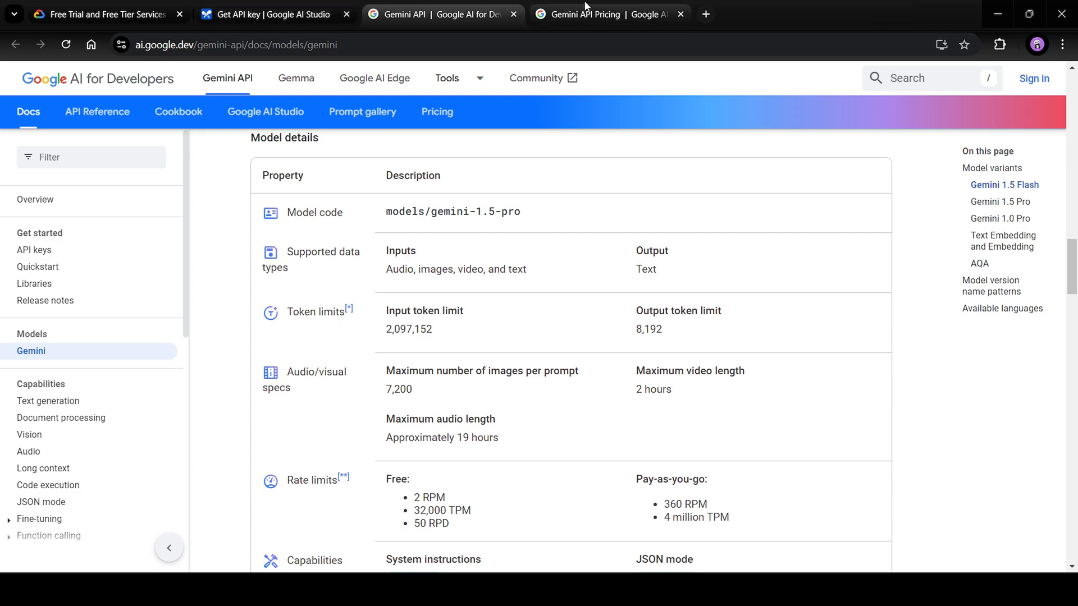
click(438, 113)
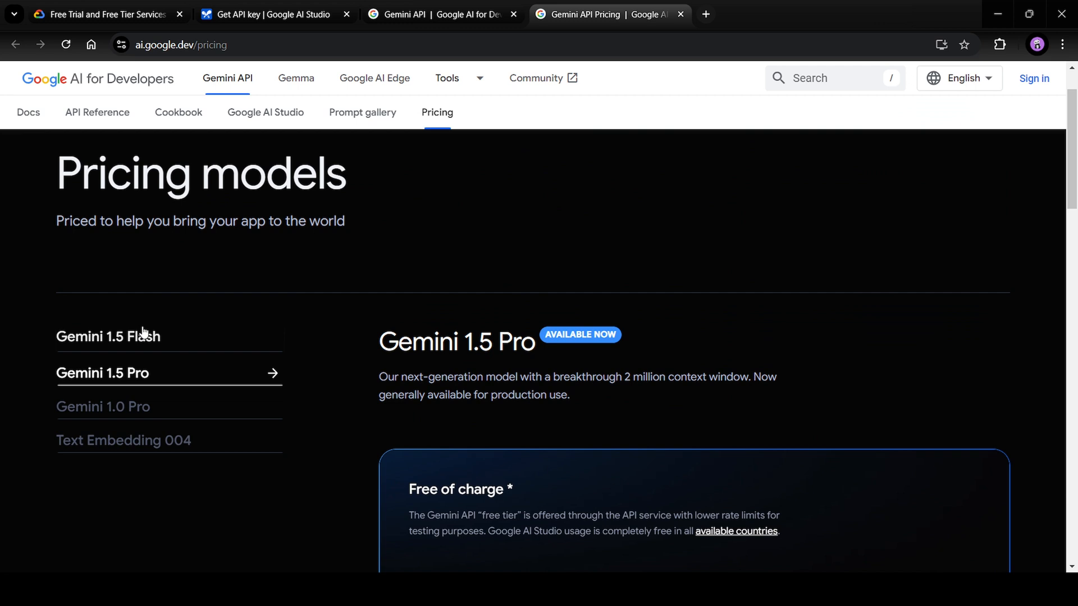
- Show Gemini 1.5 Flash pricing and highlight its $0.30 output price
click(106, 336)
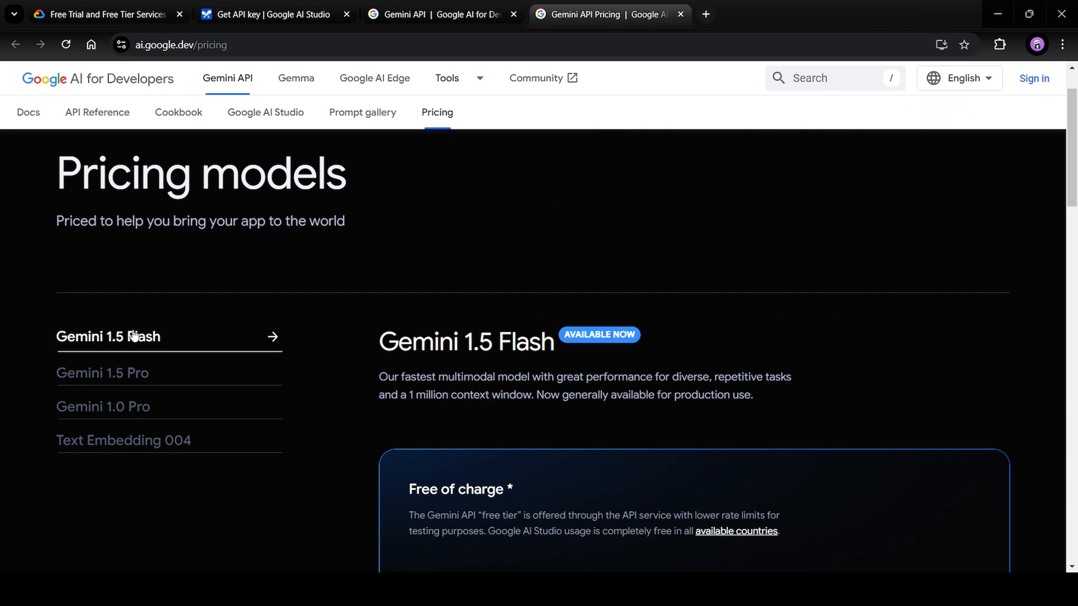
scroll(down, 3)
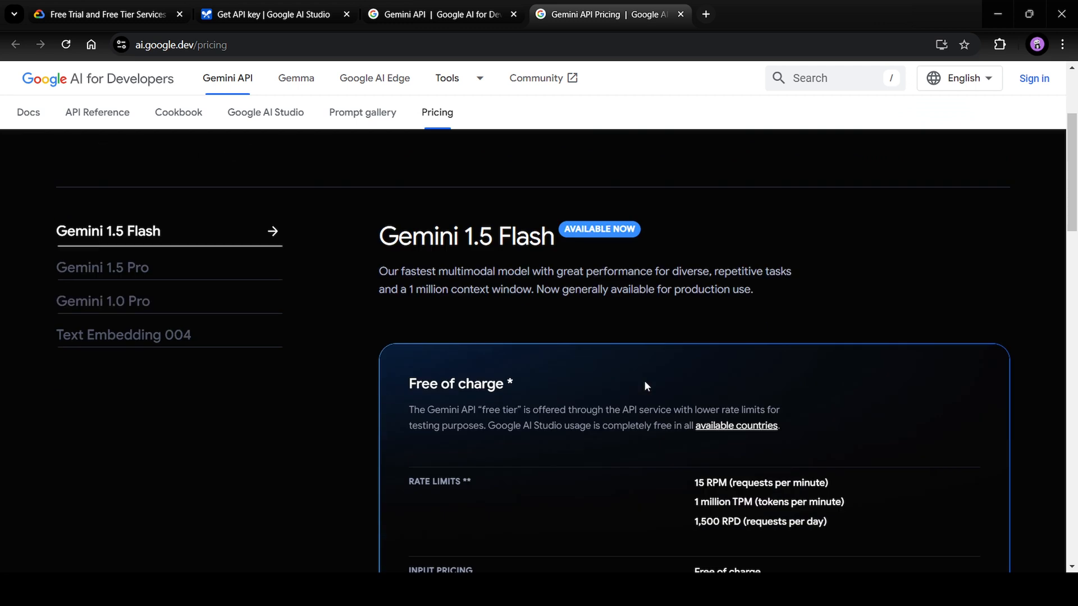
scroll(down, 3)
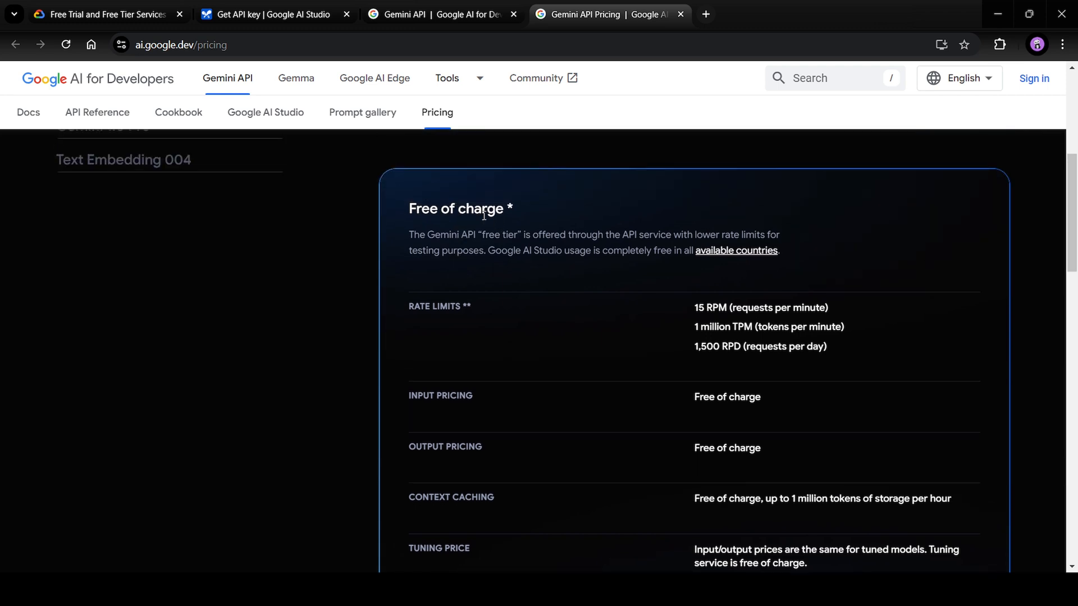
scroll(down, 3)
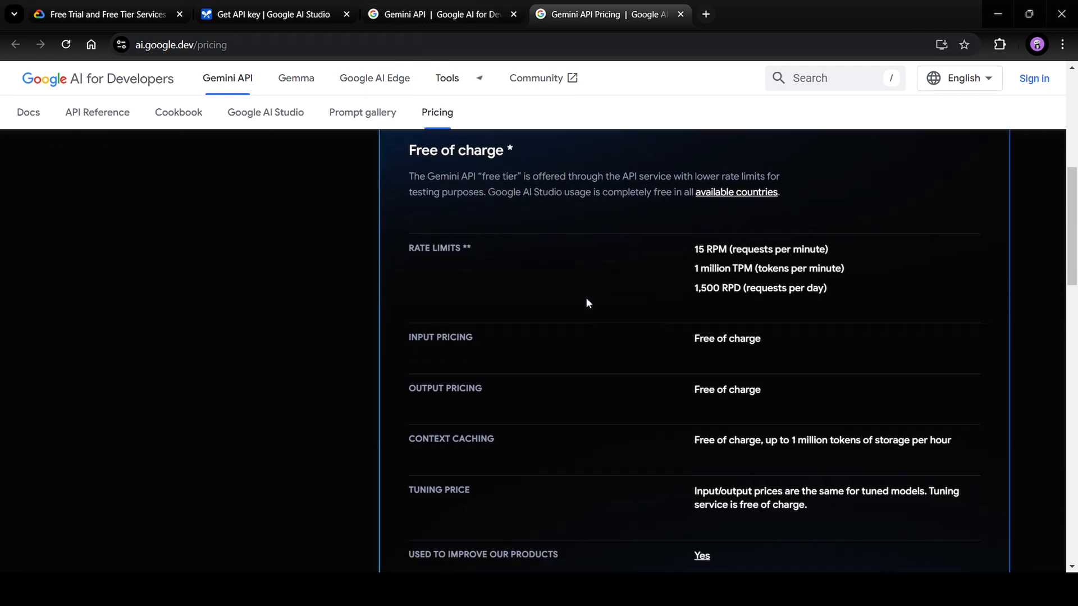
scroll(down, 3)
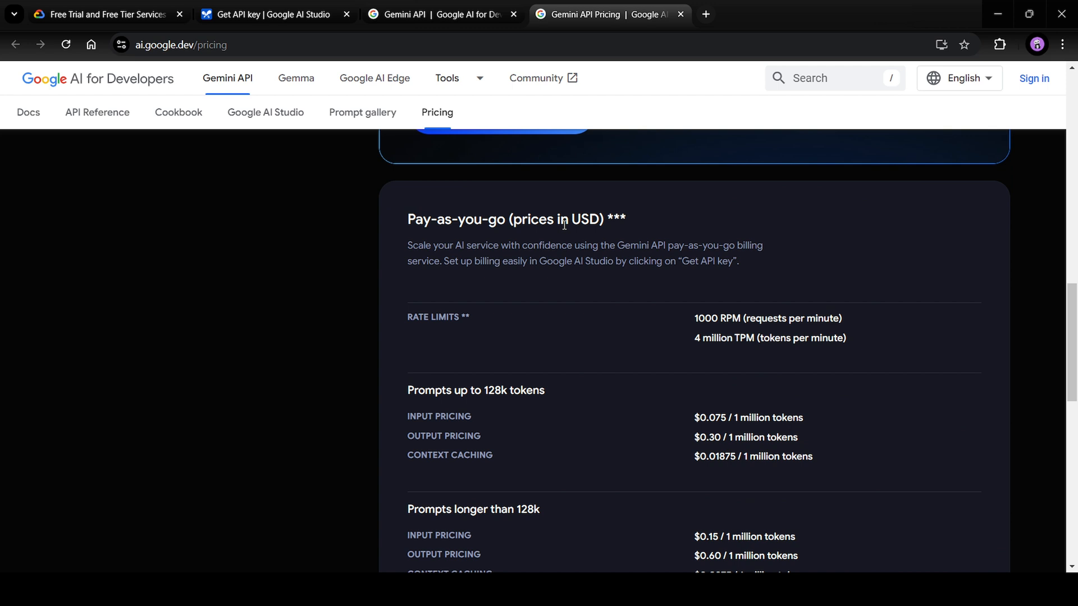
mouse_move(454, 236)
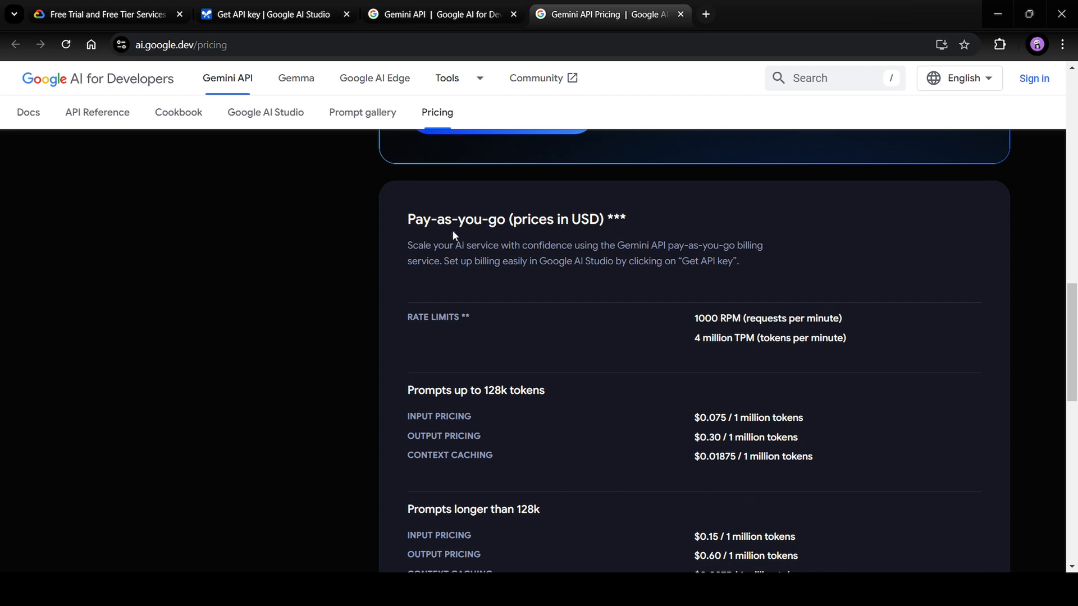
scroll(down, 3)
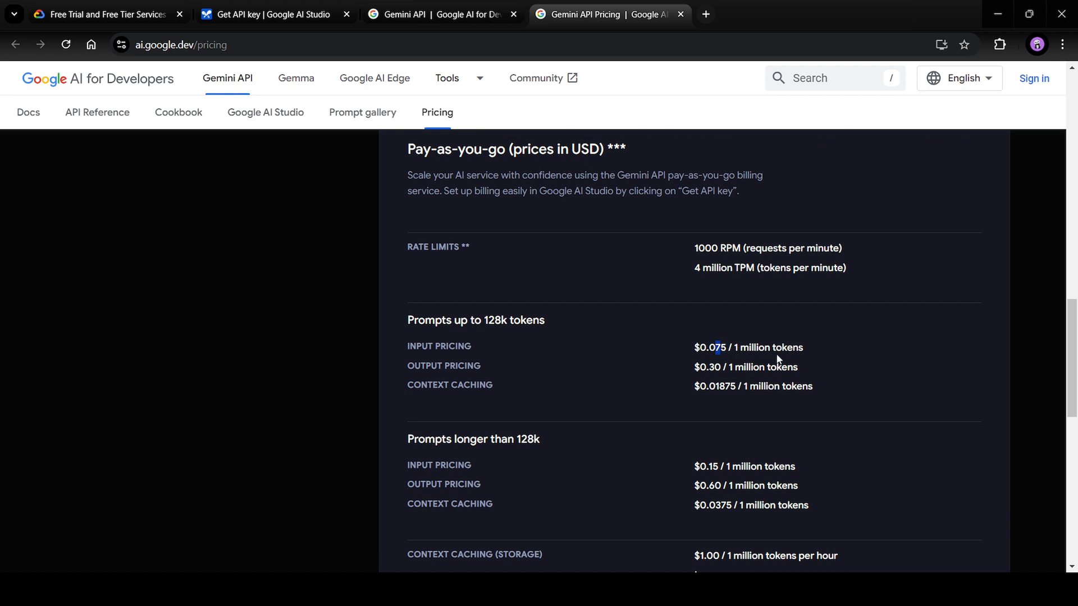
double_click(438, 346)
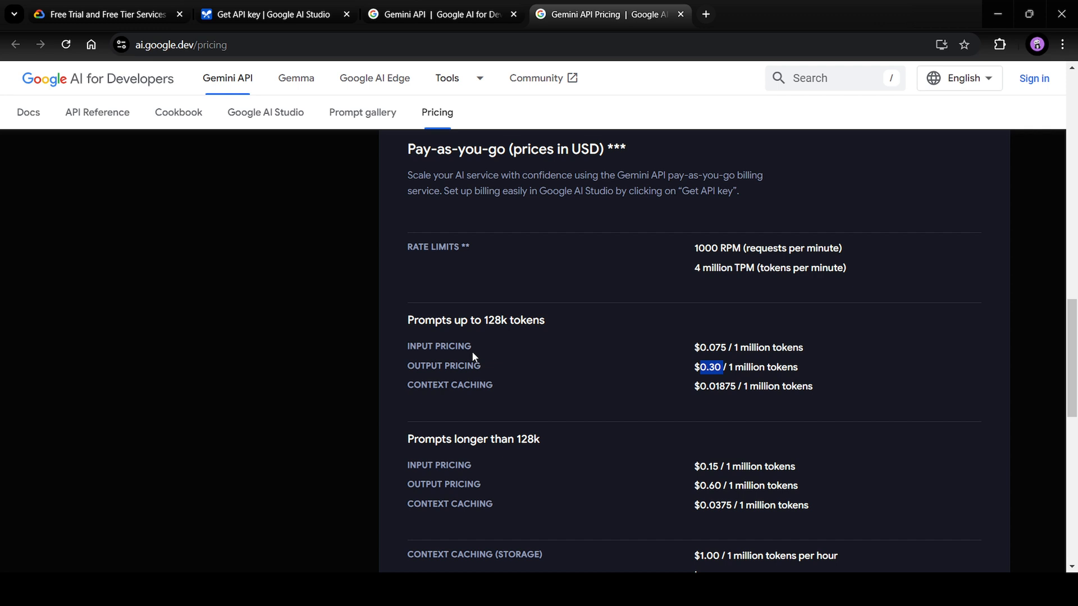
mouse_move(439, 383)
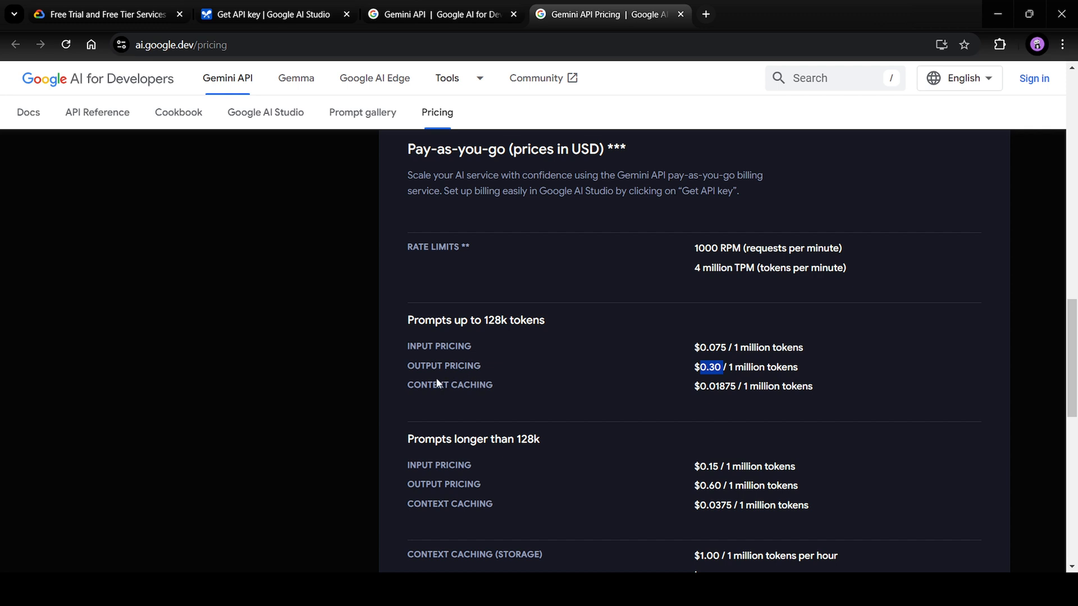
mouse_move(470, 389)
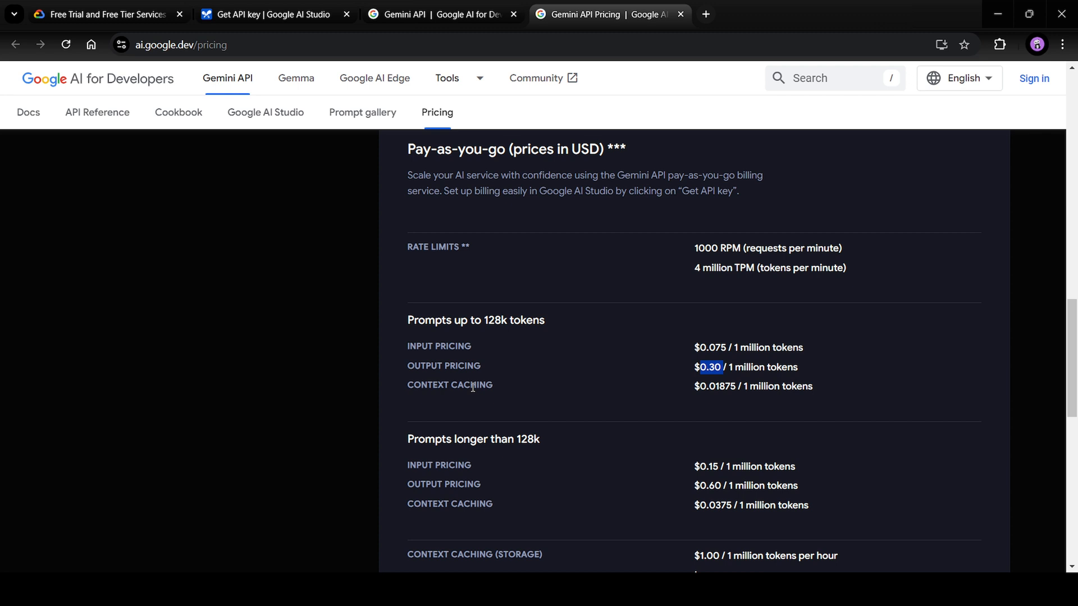
mouse_move(463, 383)
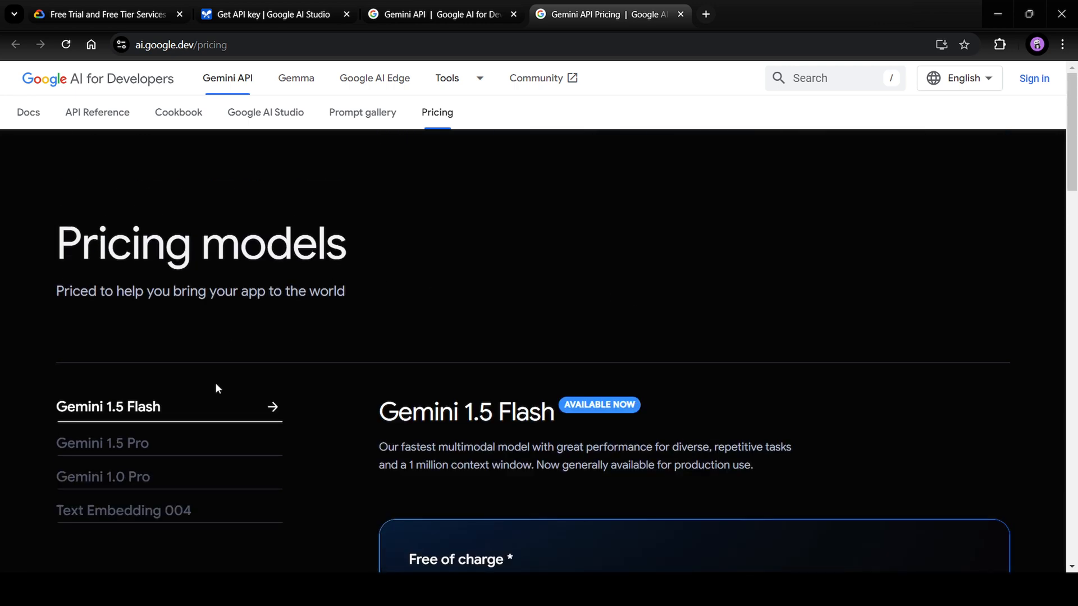
- Review Gemini 1.5 Pro pay-as-you-go prices, highlighting the $3.50 input price
scroll(down, 3)
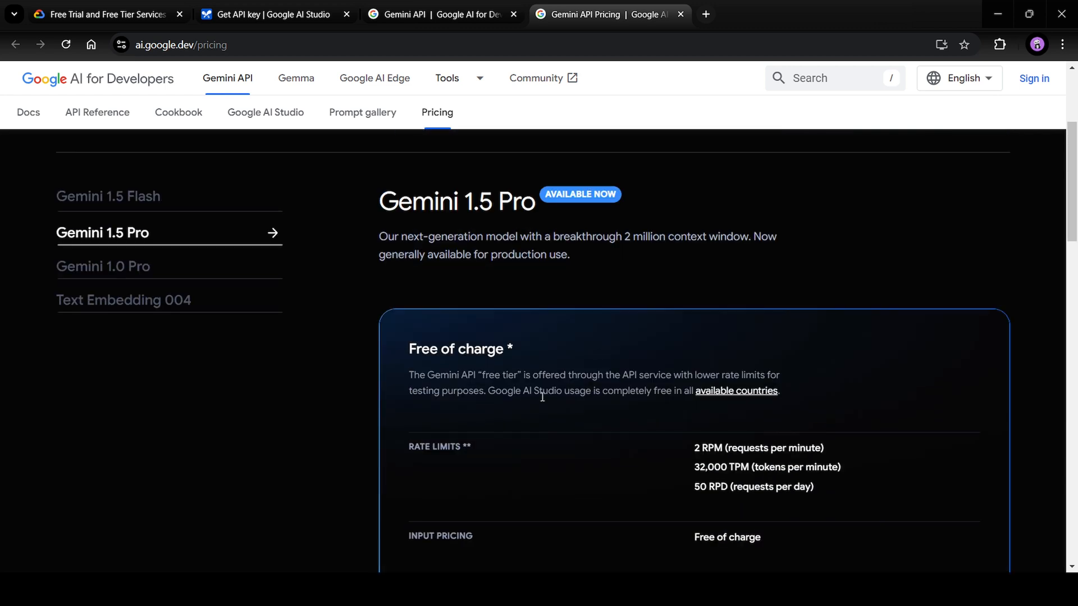
scroll(down, 3)
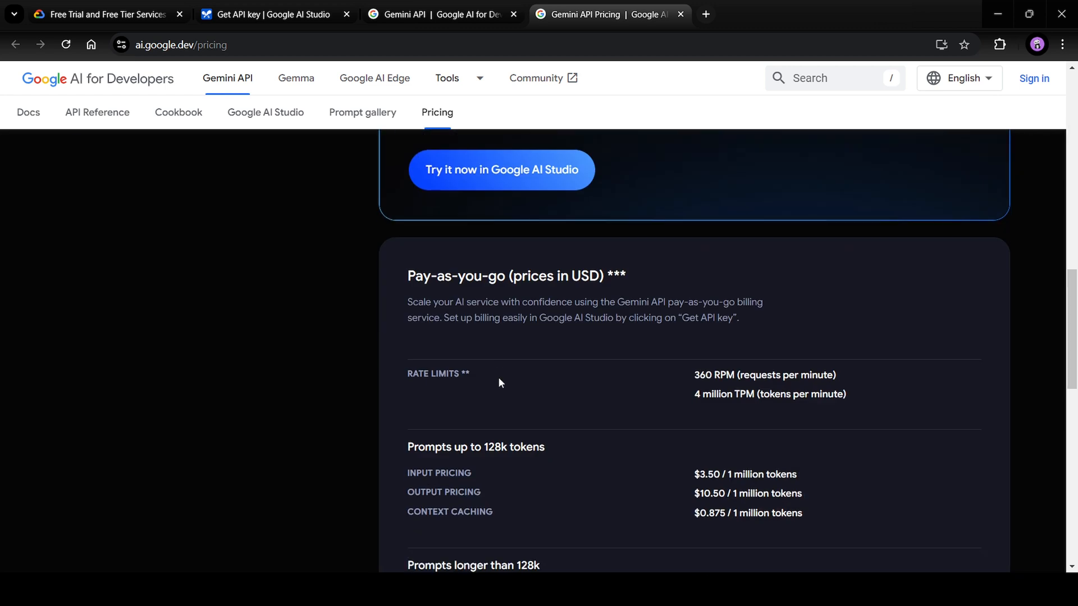
scroll(down, 3)
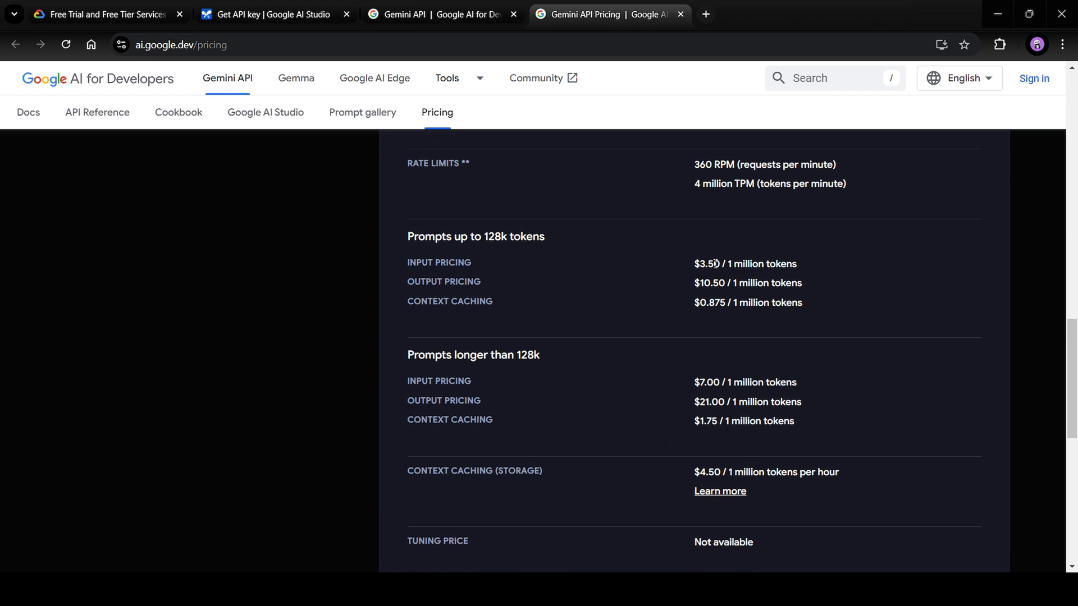
double_click(706, 264)
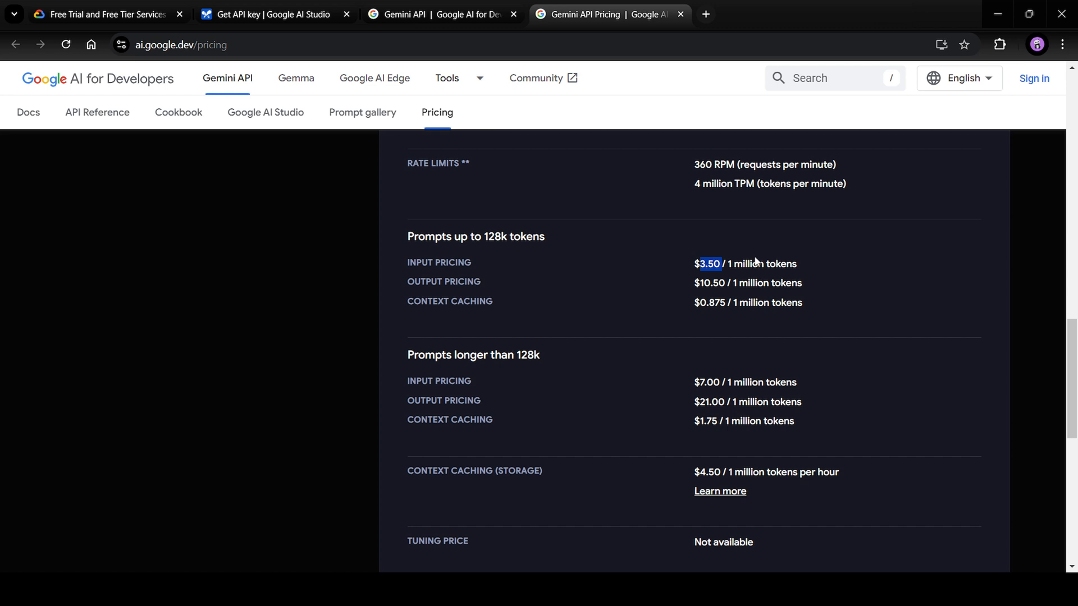
mouse_move(472, 280)
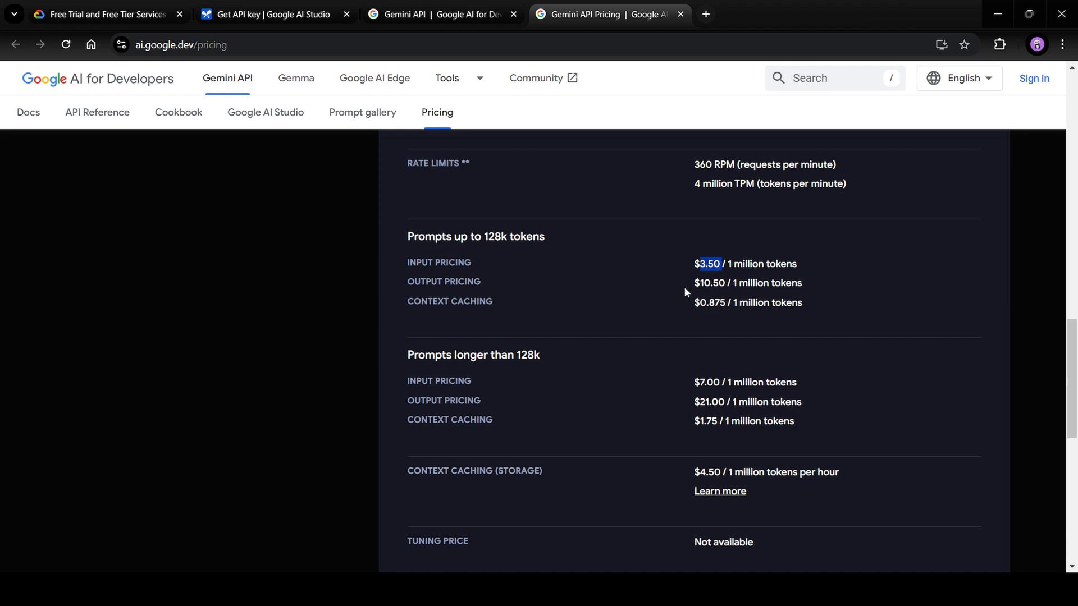
scroll(down, 3)
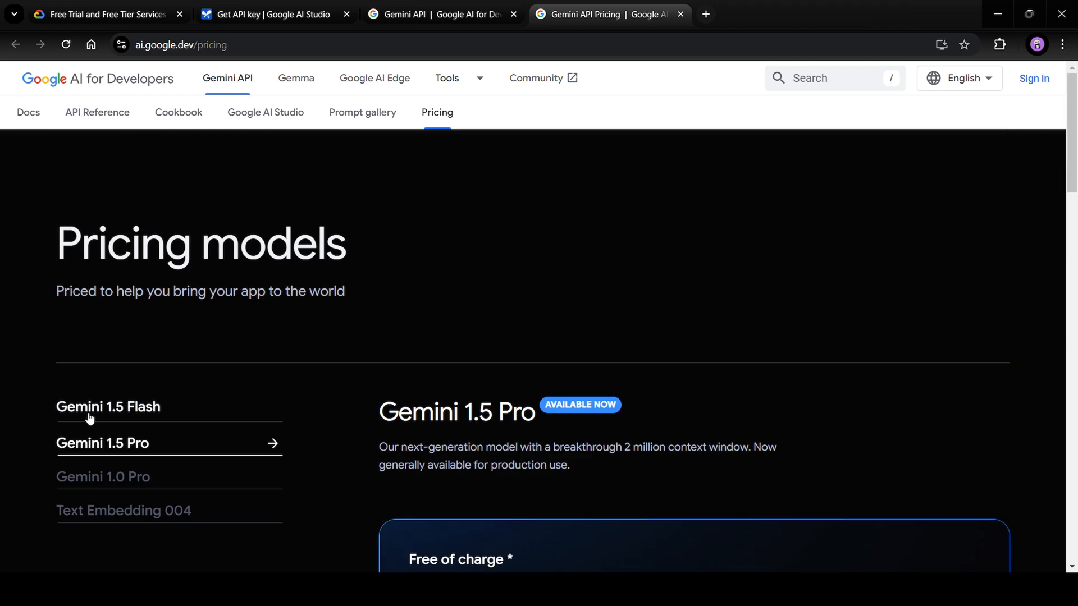
- Reselect Gemini 1.5 Flash and view its free tier: 15 RPM, 1,500 daily requests
click(108, 407)
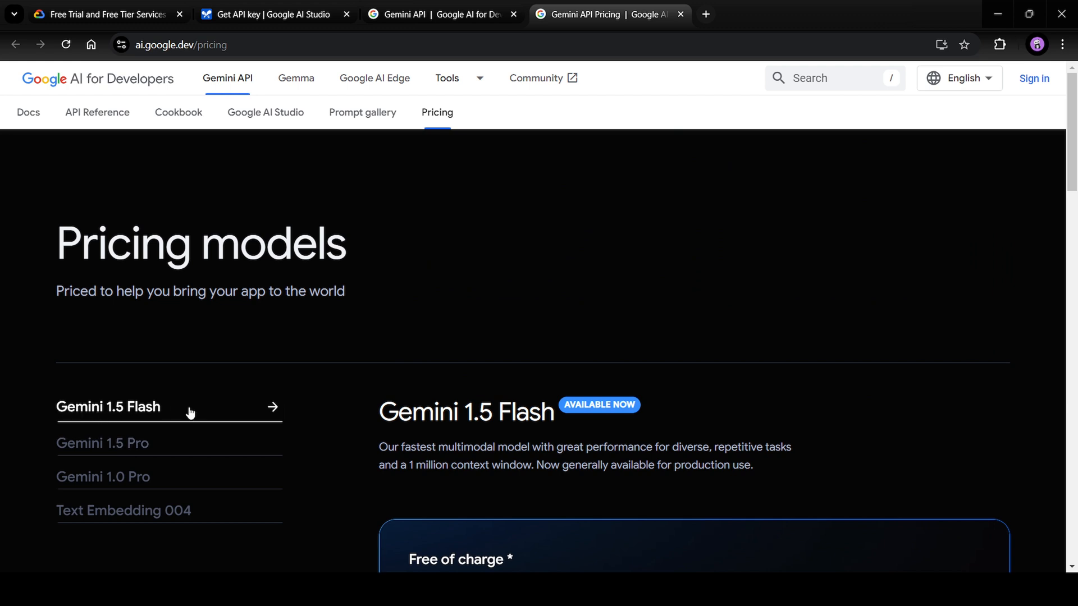
scroll(down, 3)
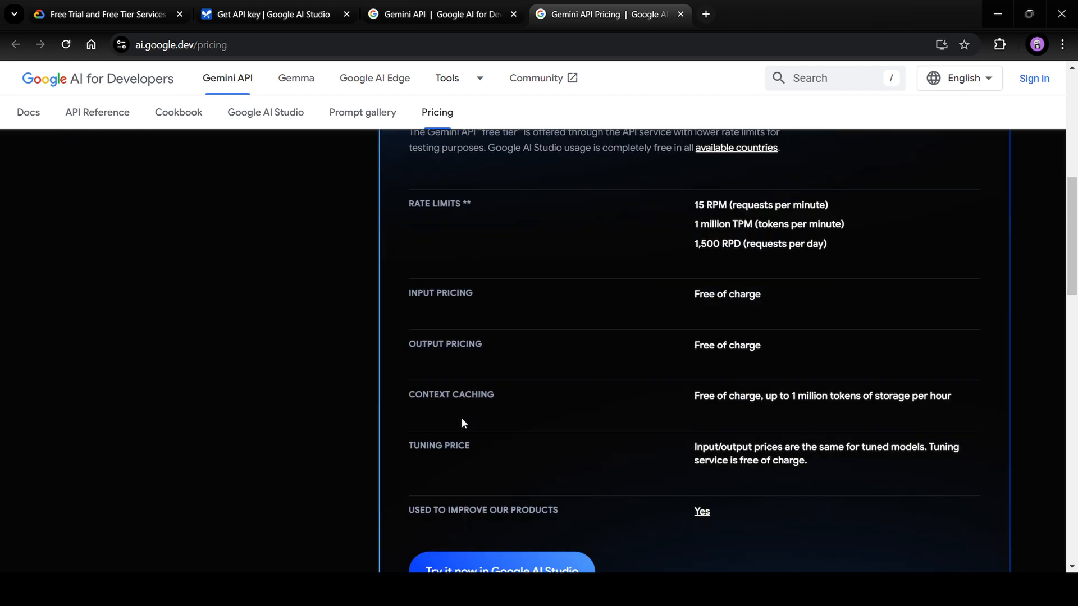
scroll(down, 3)
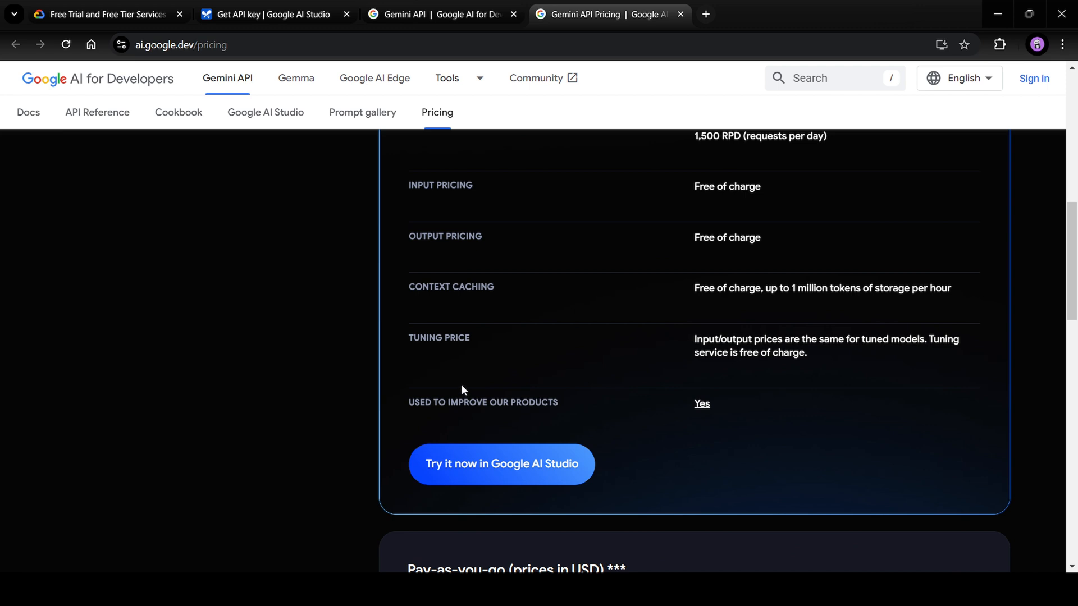